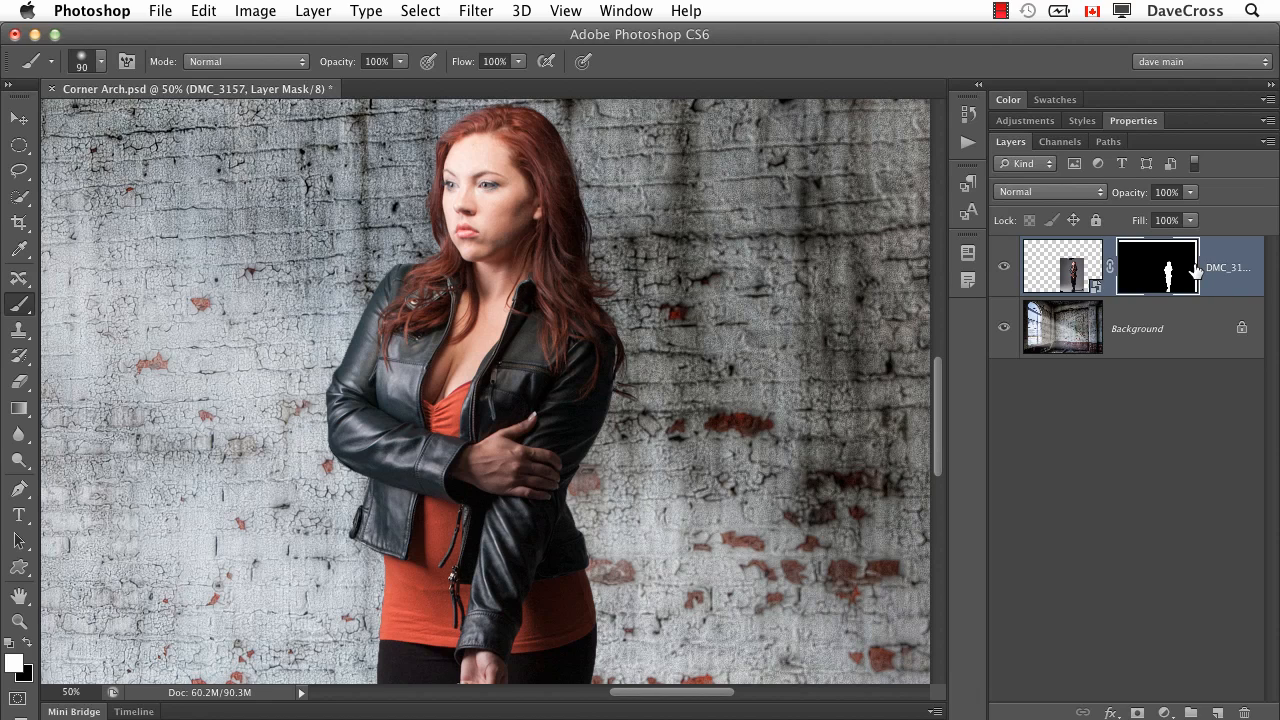
mouse_move(1164, 272)
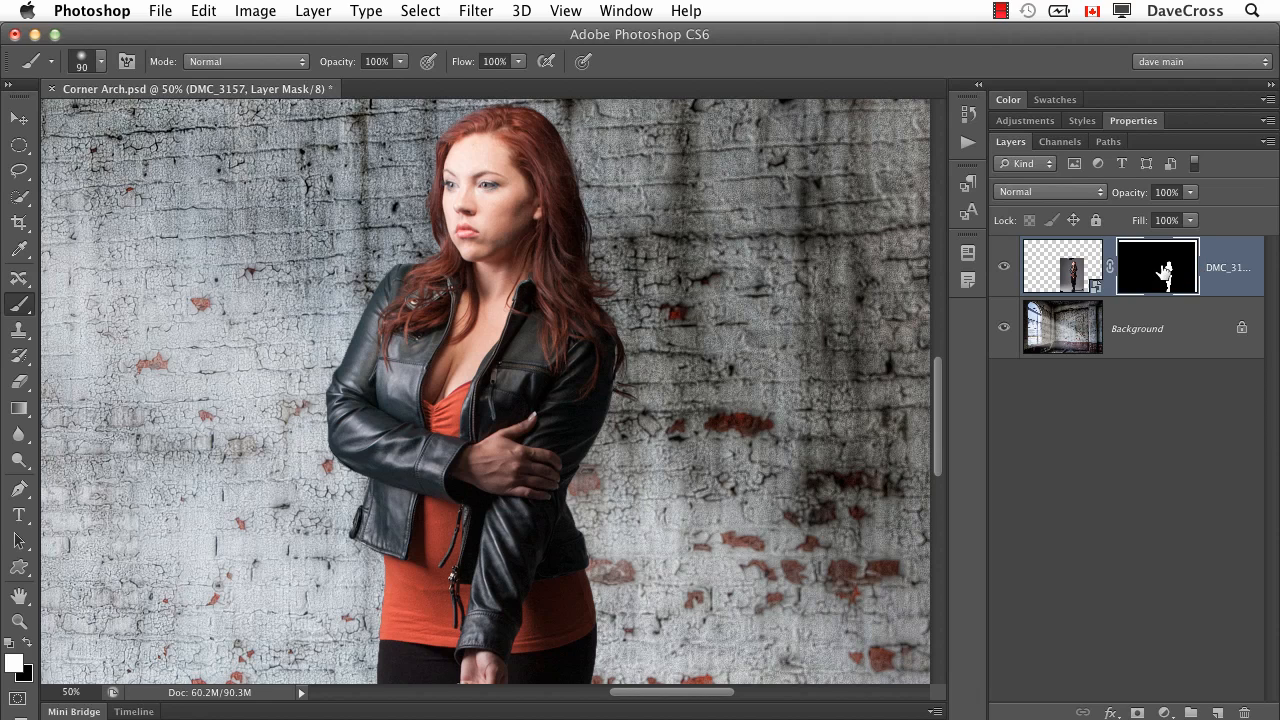
mouse_move(1172, 276)
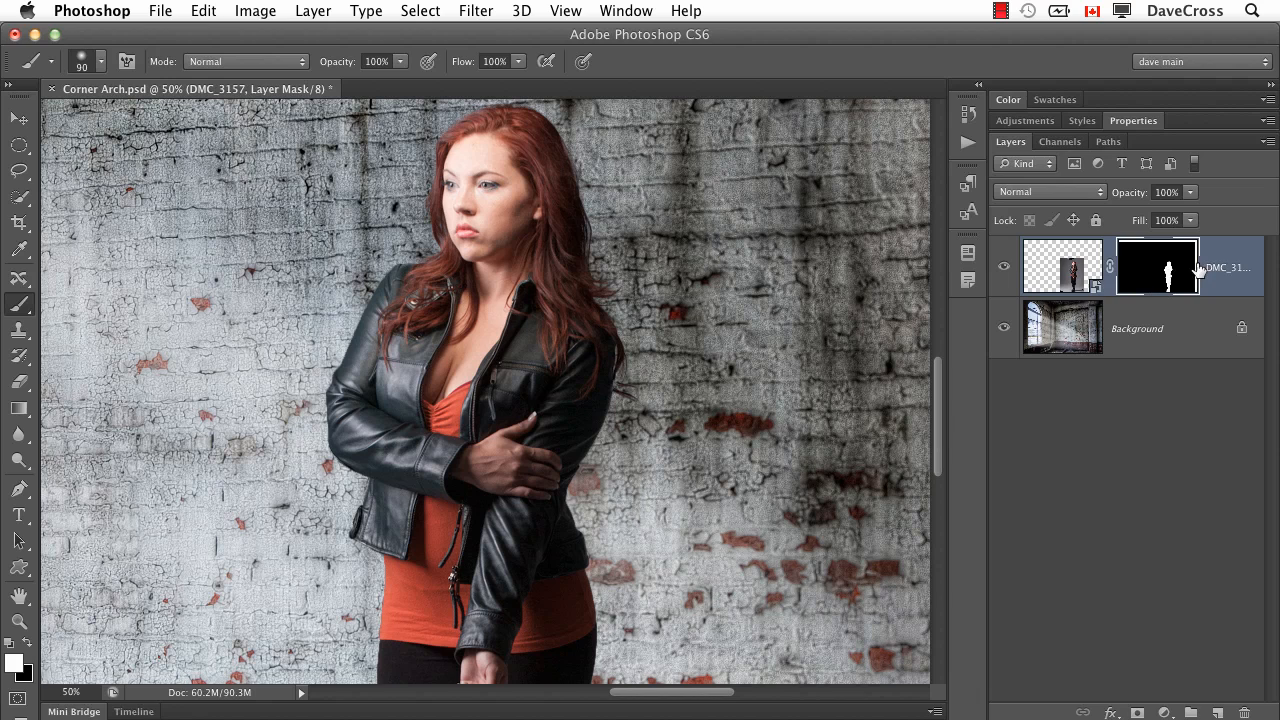
mouse_move(1160, 278)
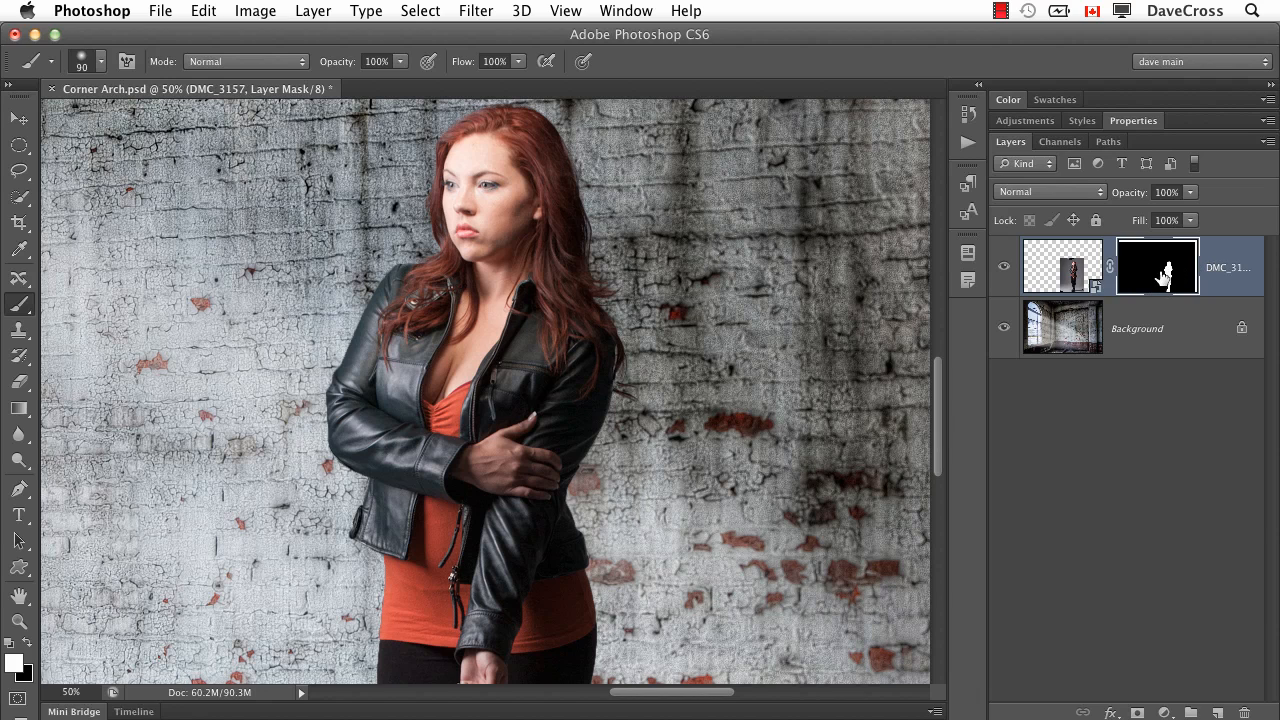
mouse_move(1156, 276)
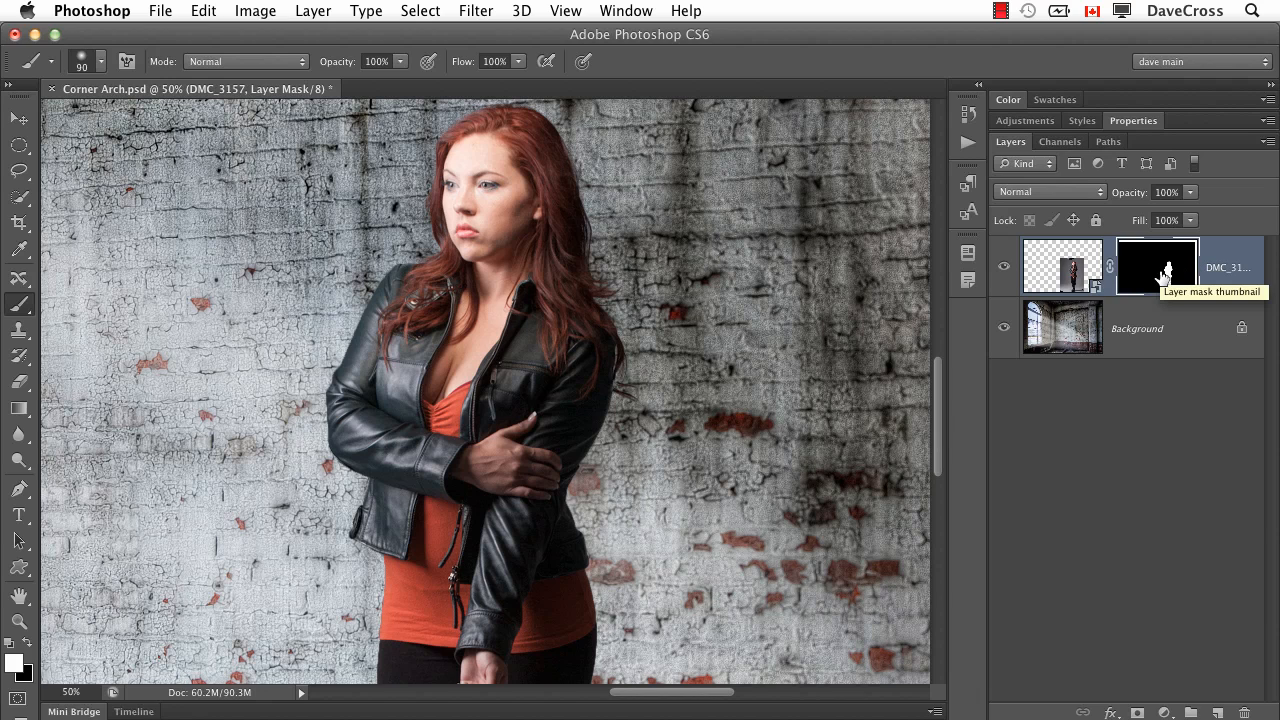
Show the woman's layer mask by itself as a white silhouette on black
click(1156, 264)
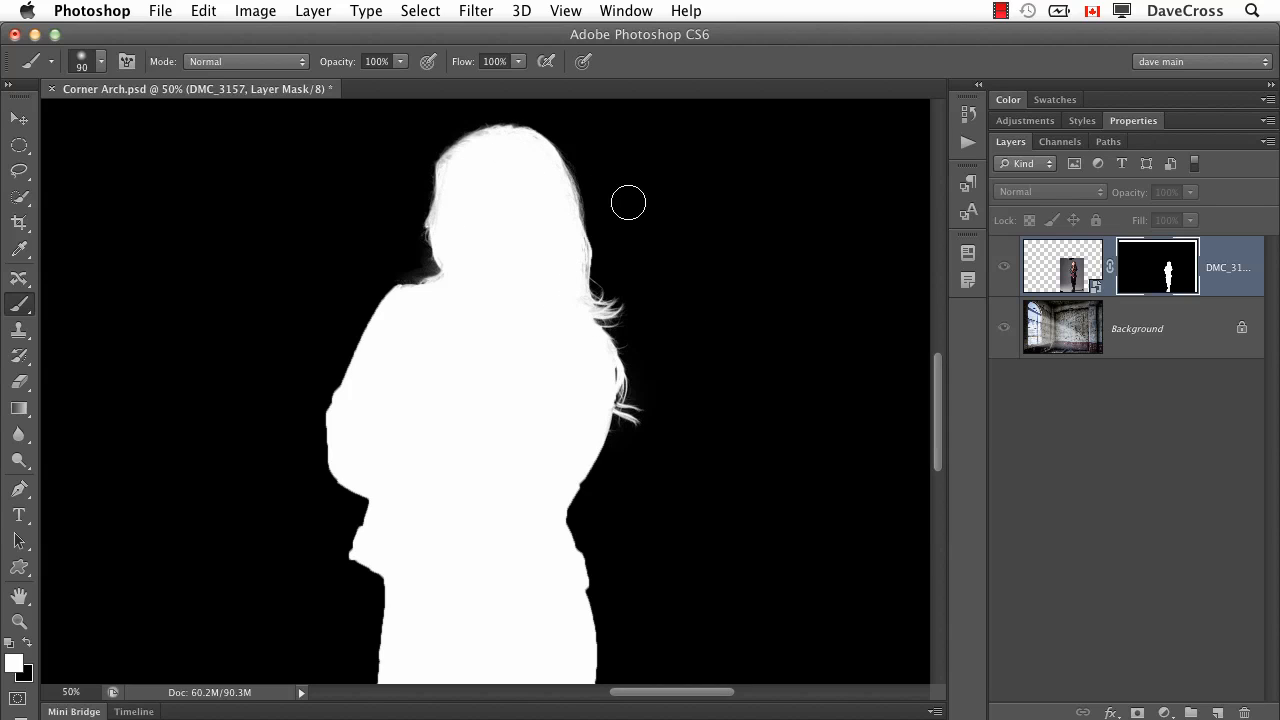
mouse_move(476, 132)
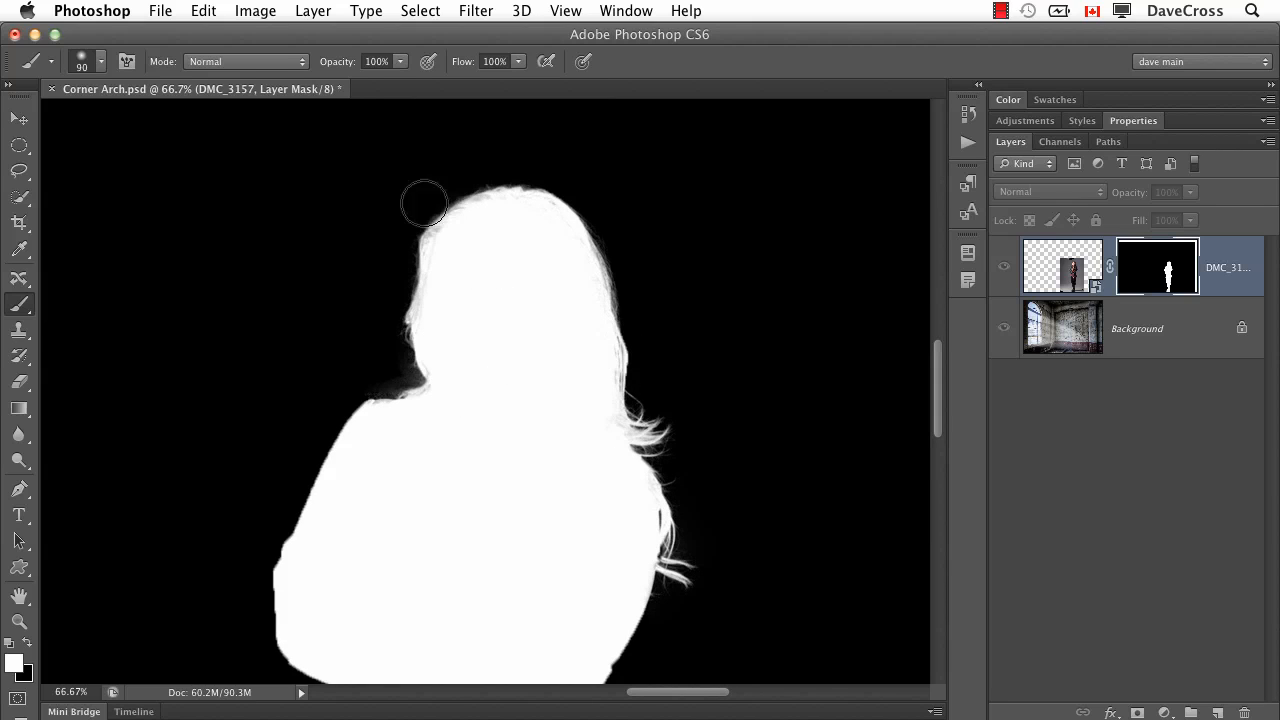
drag(424, 204, 688, 368)
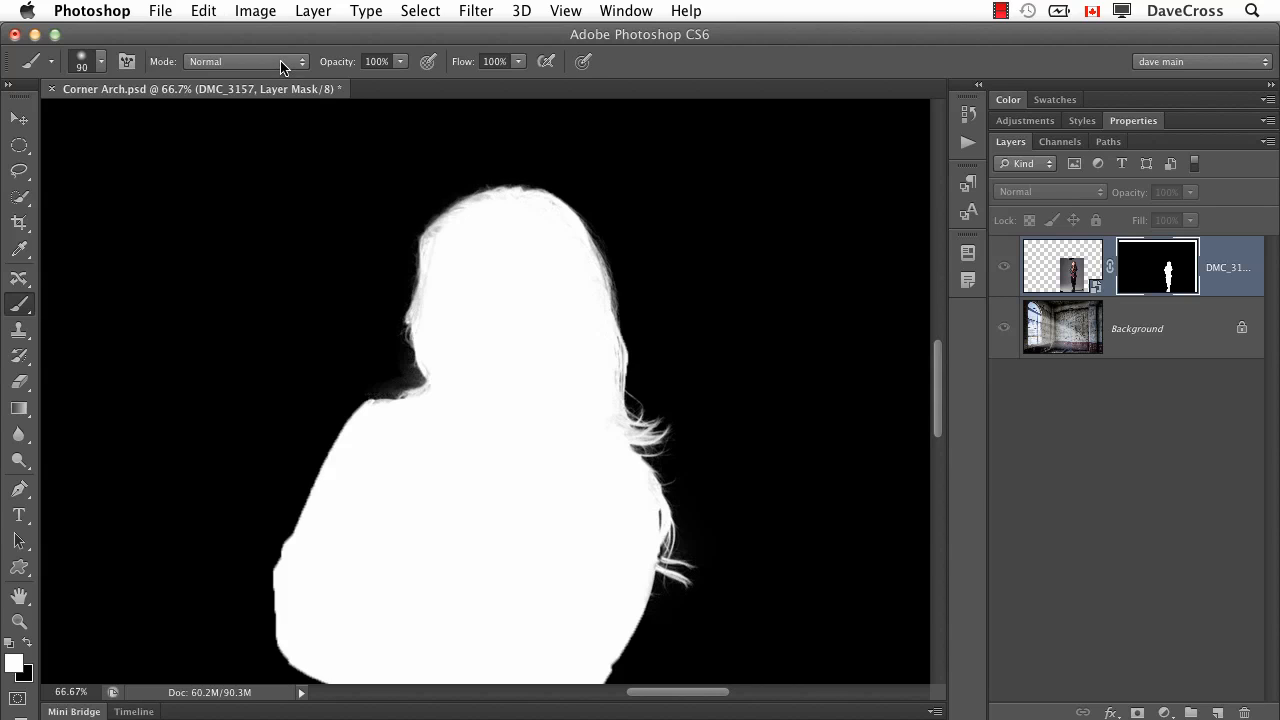
Set the brush blending mode to Overlay for painting on the mask
click(244, 60)
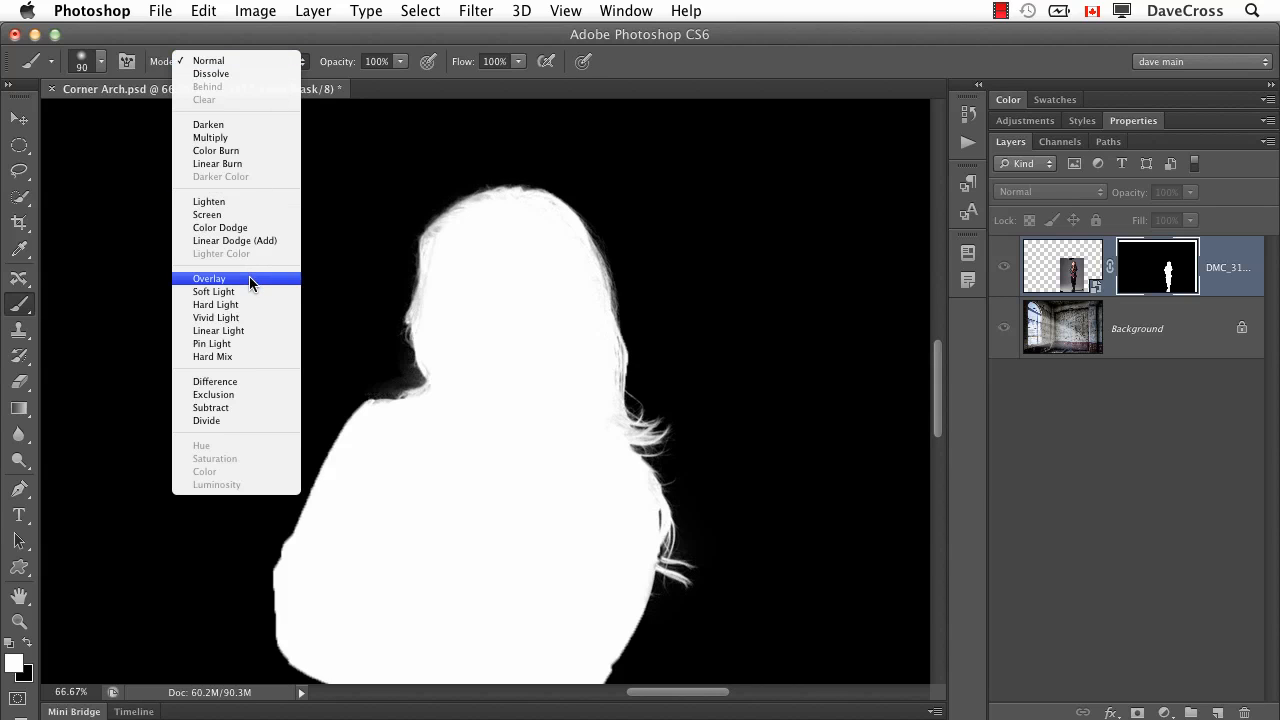
click(208, 278)
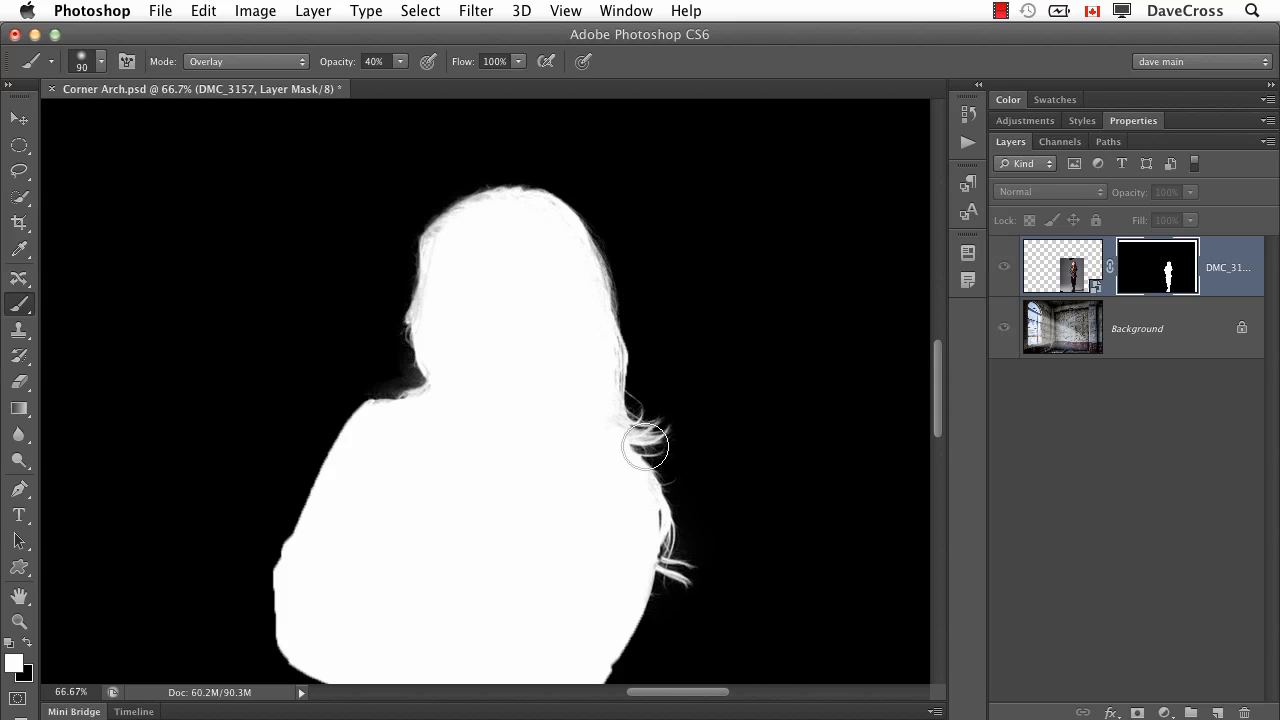
mouse_move(636, 420)
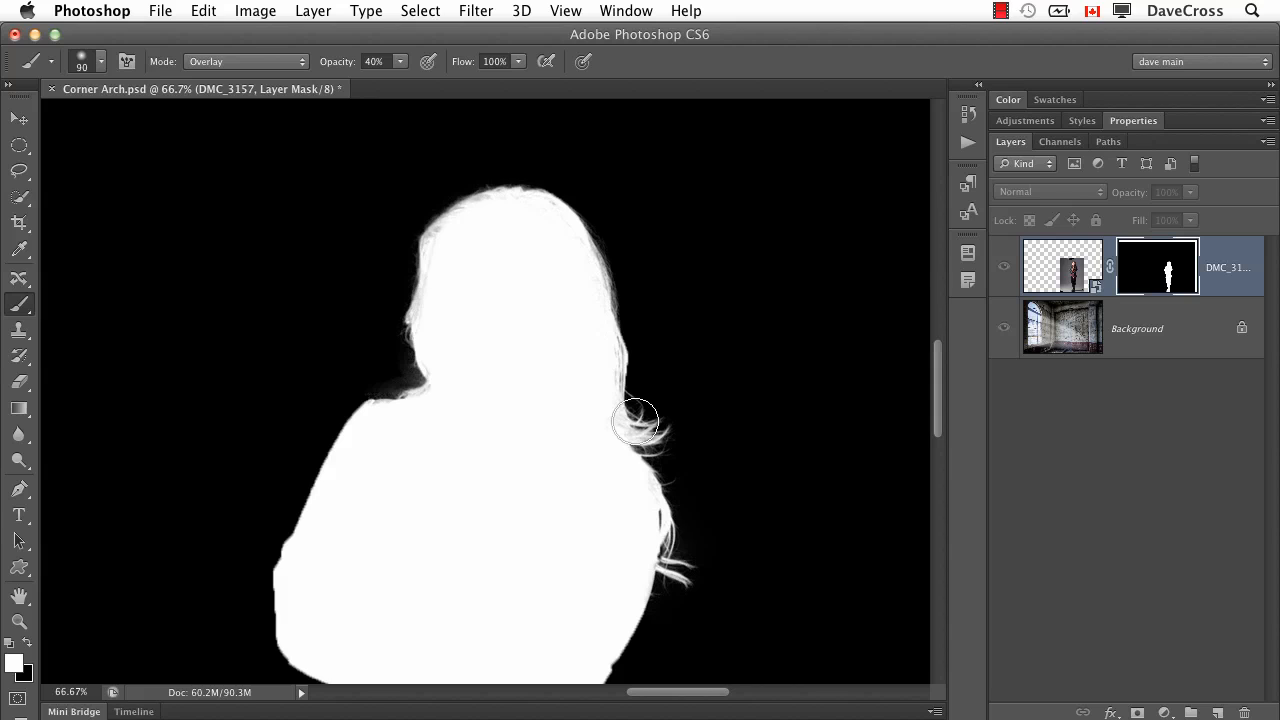
mouse_move(504, 214)
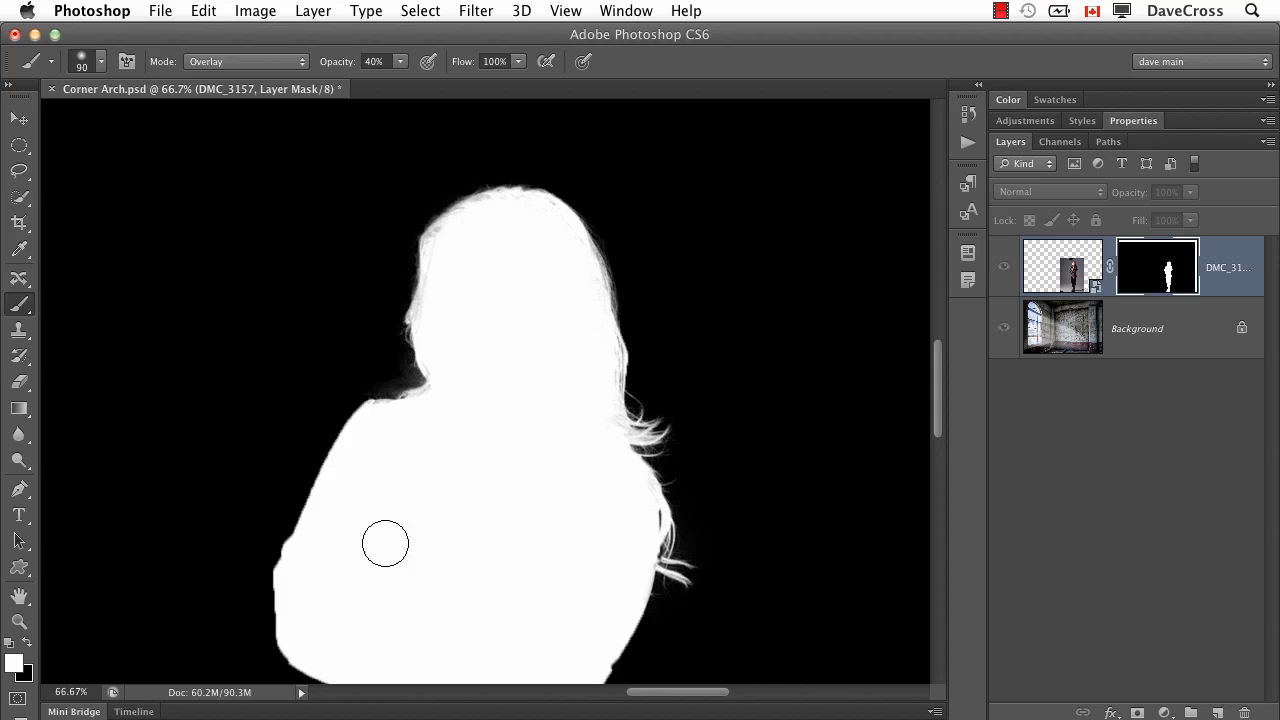
mouse_move(388, 548)
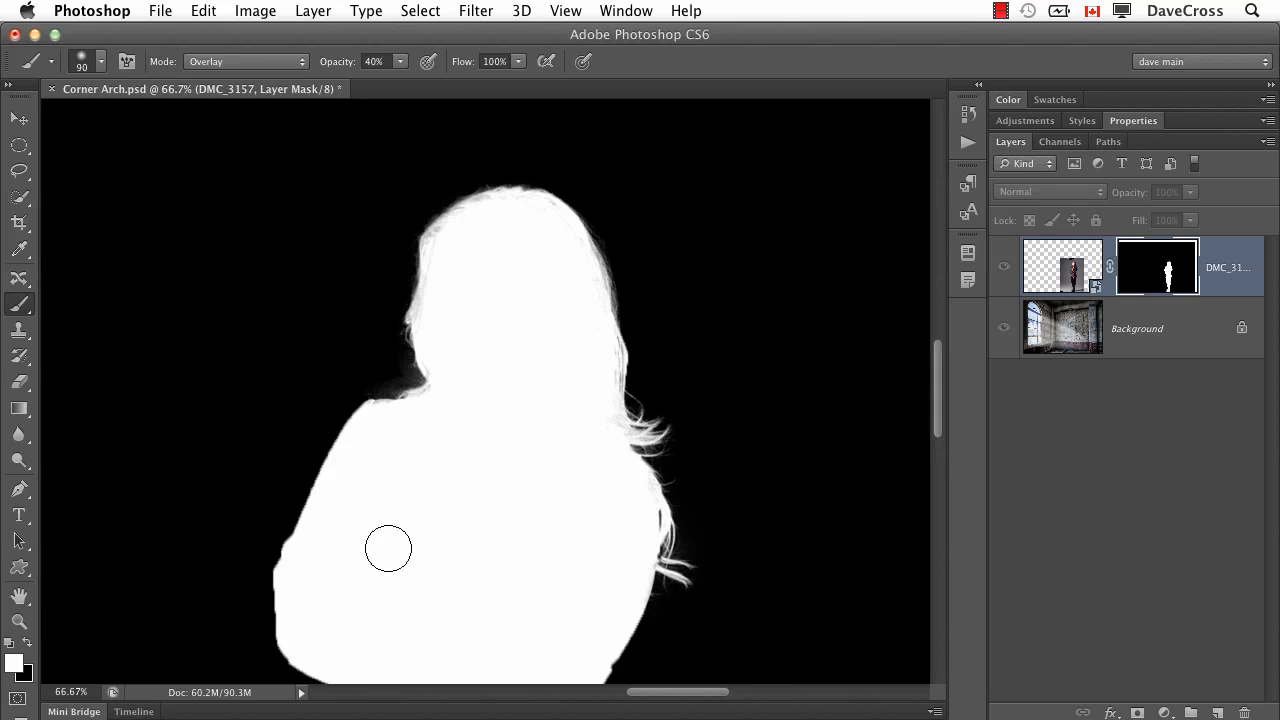
mouse_move(404, 556)
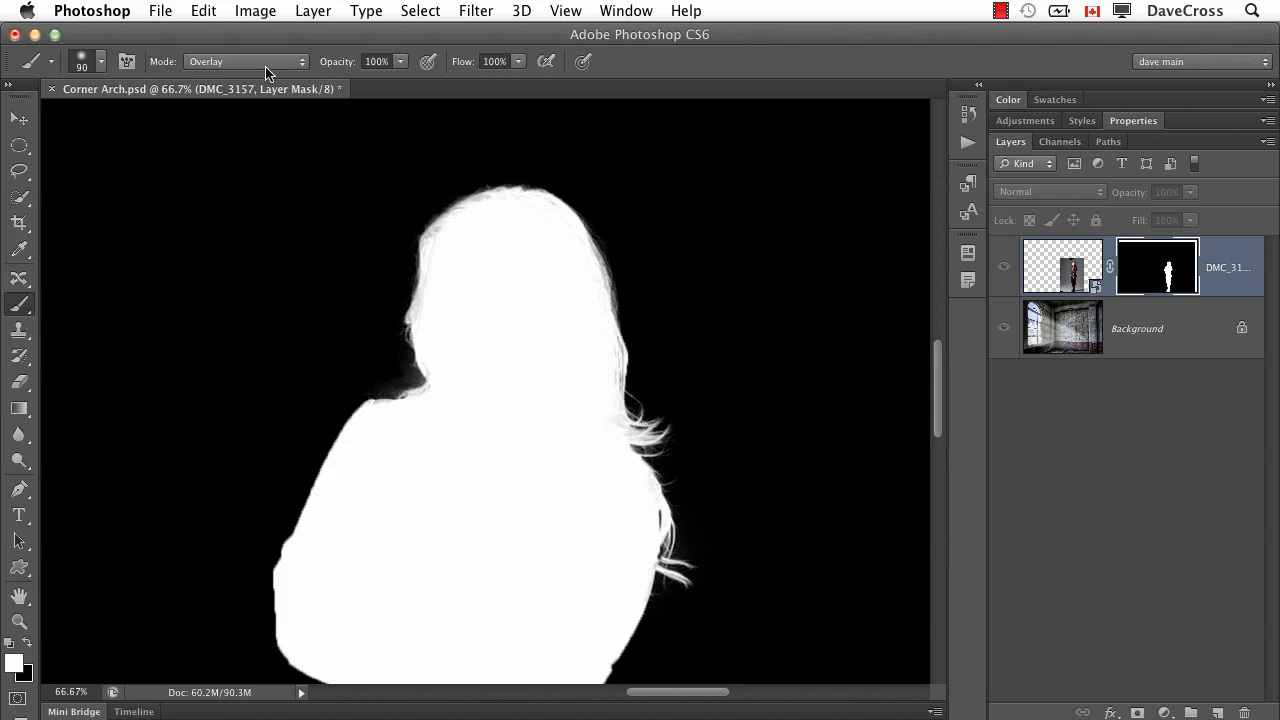
Return the brush to Normal blending, toggling between Normal and Overlay modes to compare
click(244, 60)
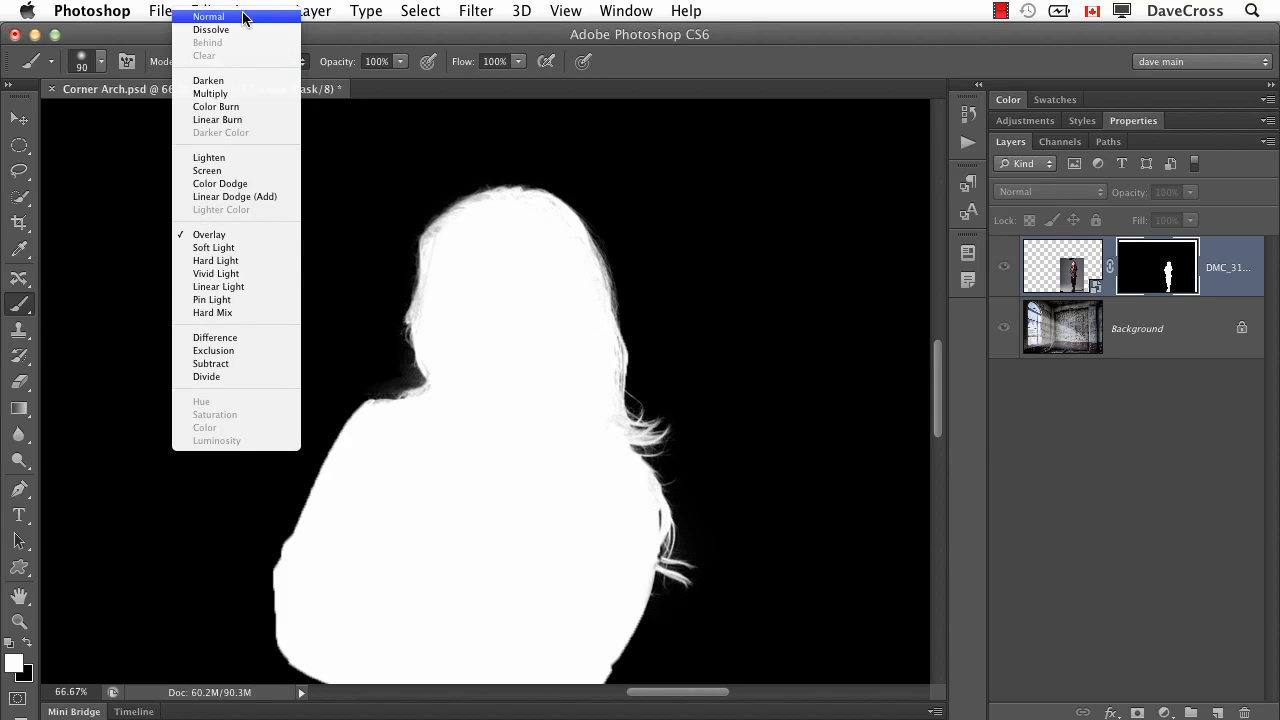
click(208, 16)
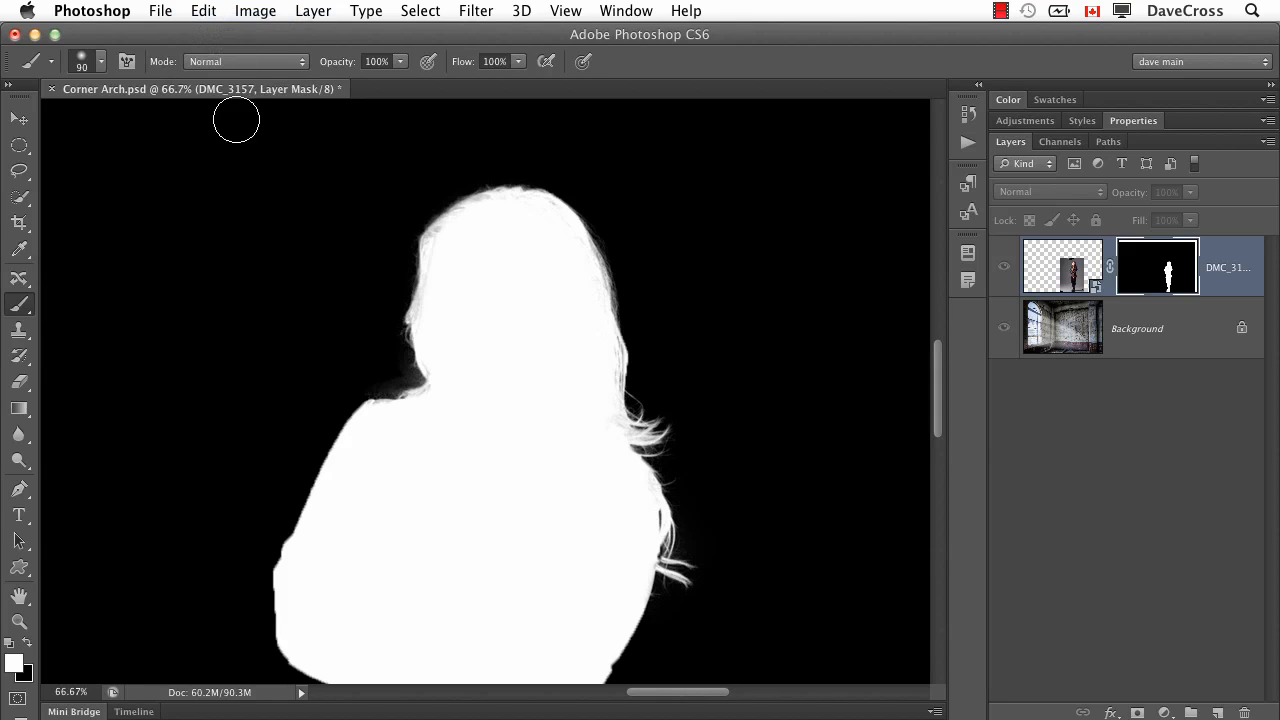
mouse_move(346, 180)
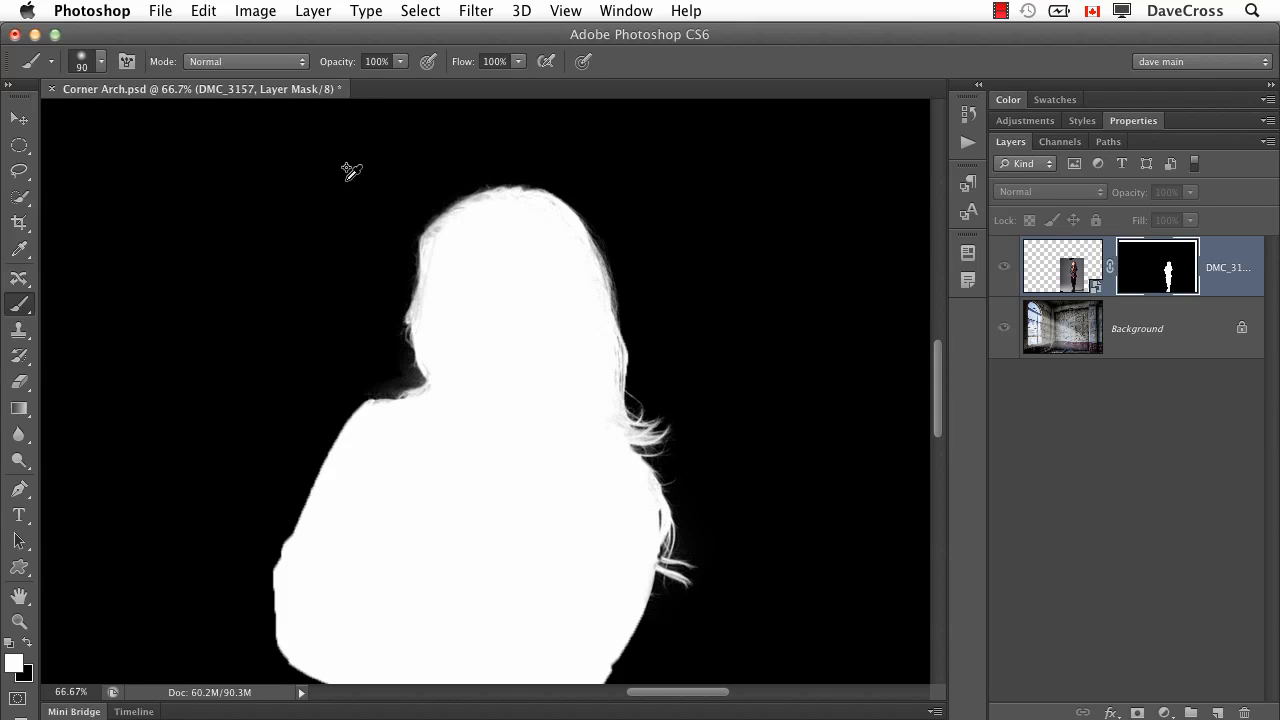
click(244, 60)
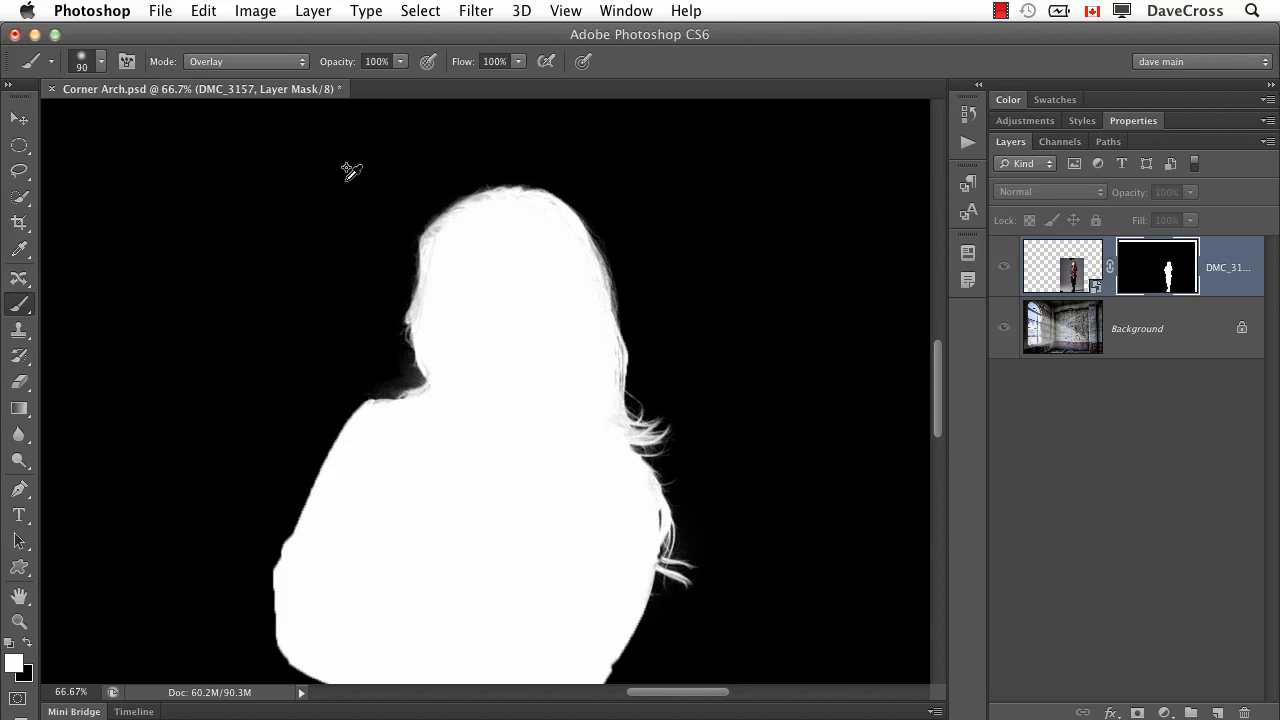
click(244, 60)
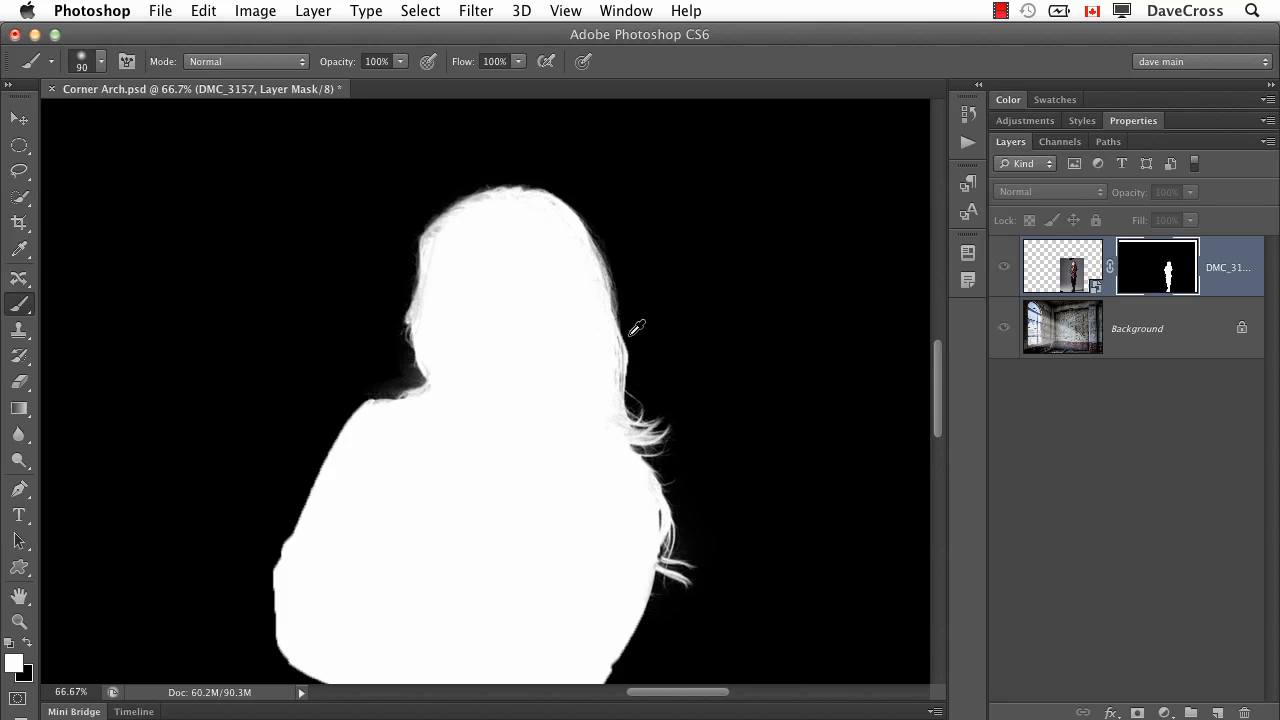
click(244, 60)
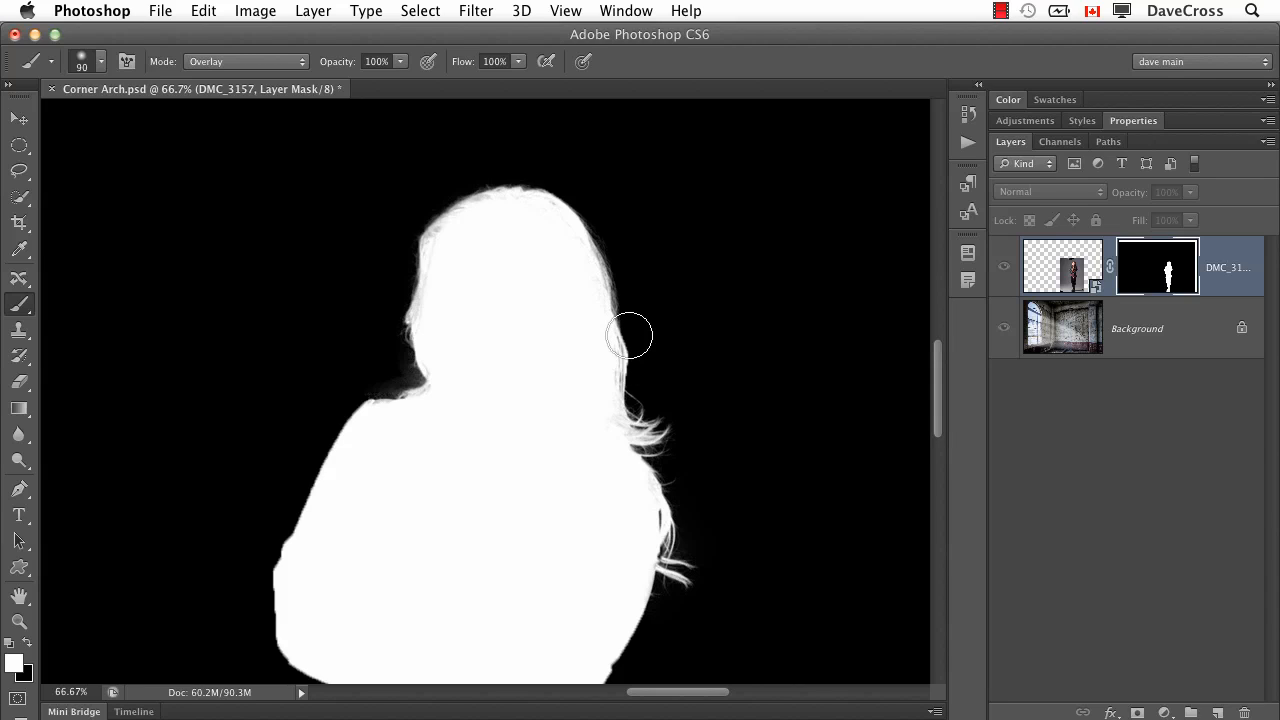
click(244, 60)
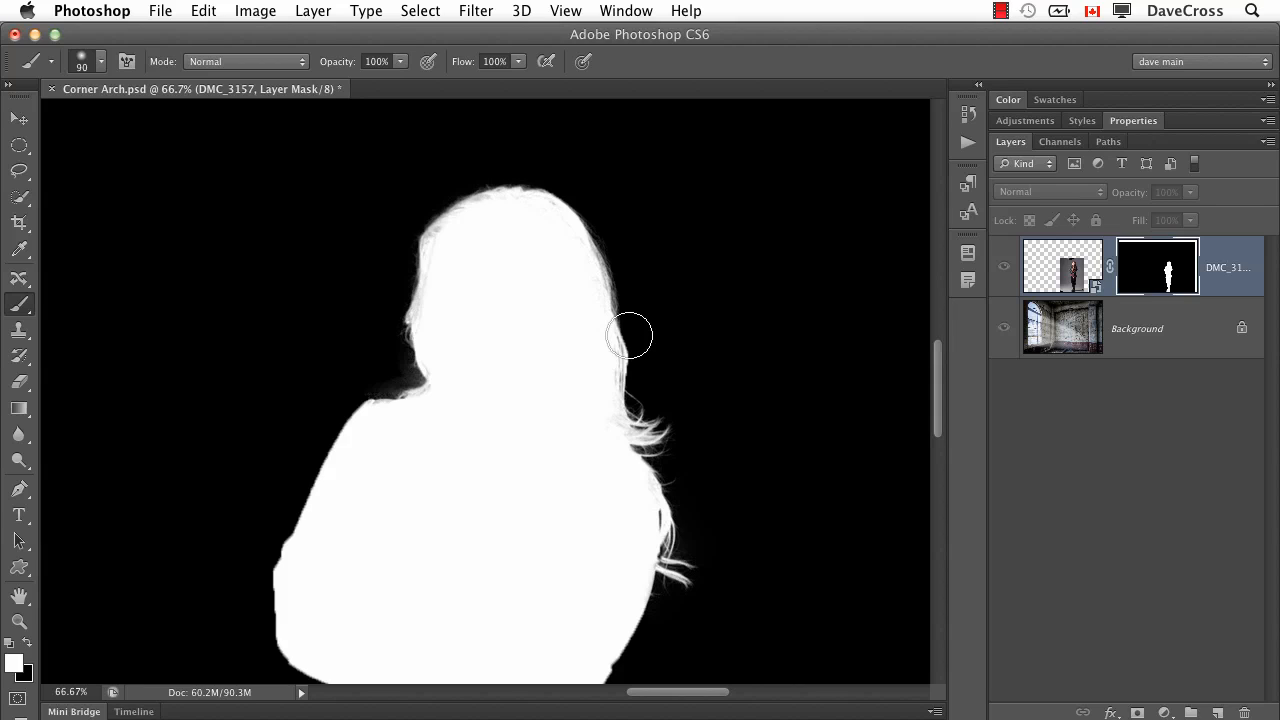
mouse_move(666, 296)
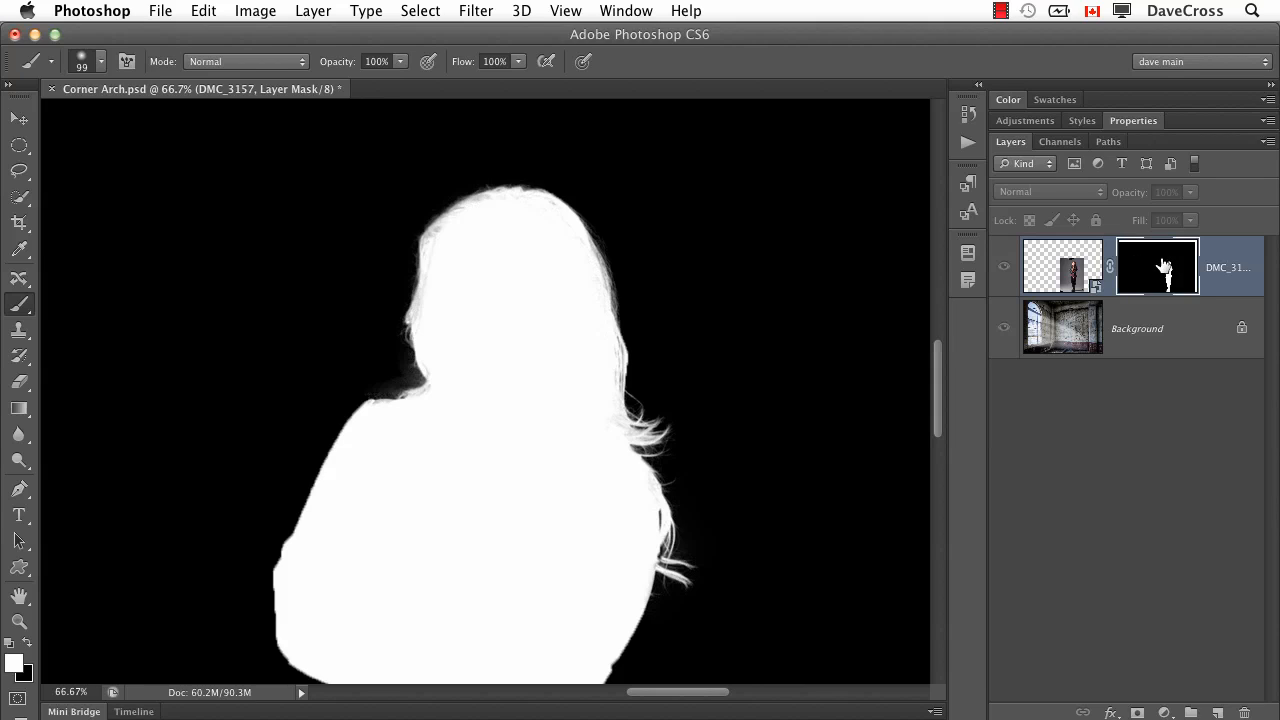
mouse_move(1156, 266)
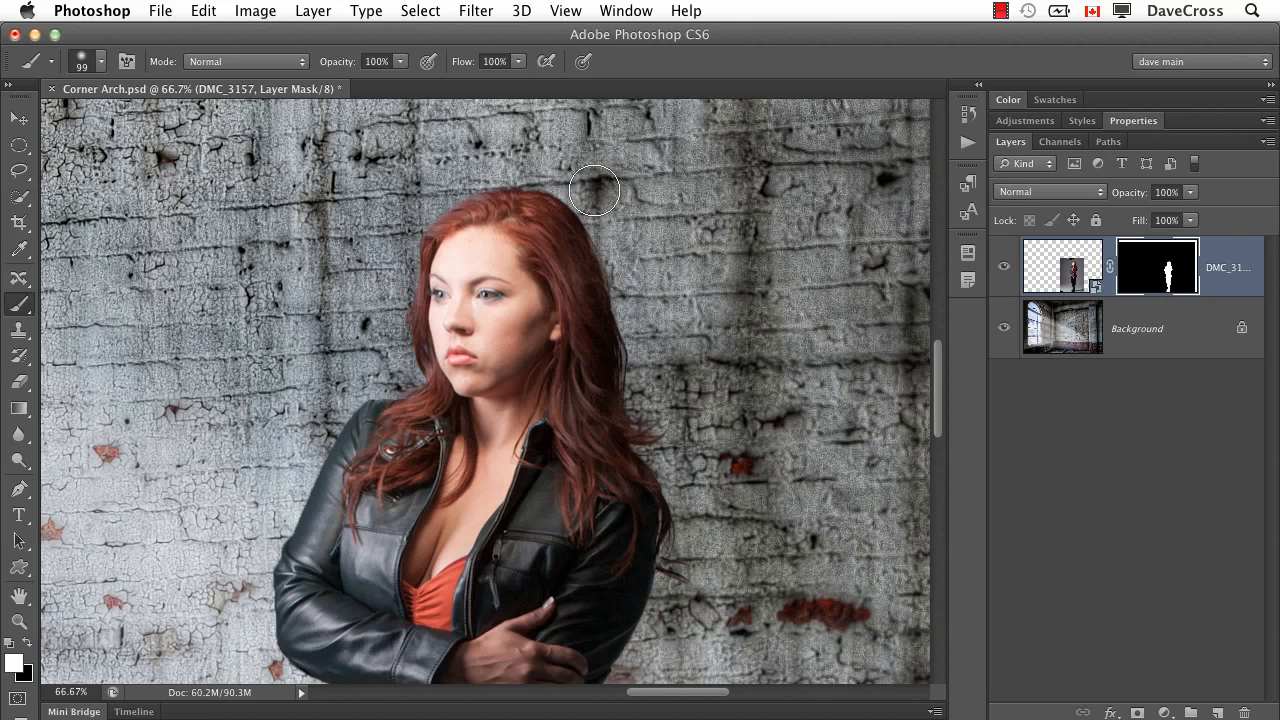
mouse_move(508, 196)
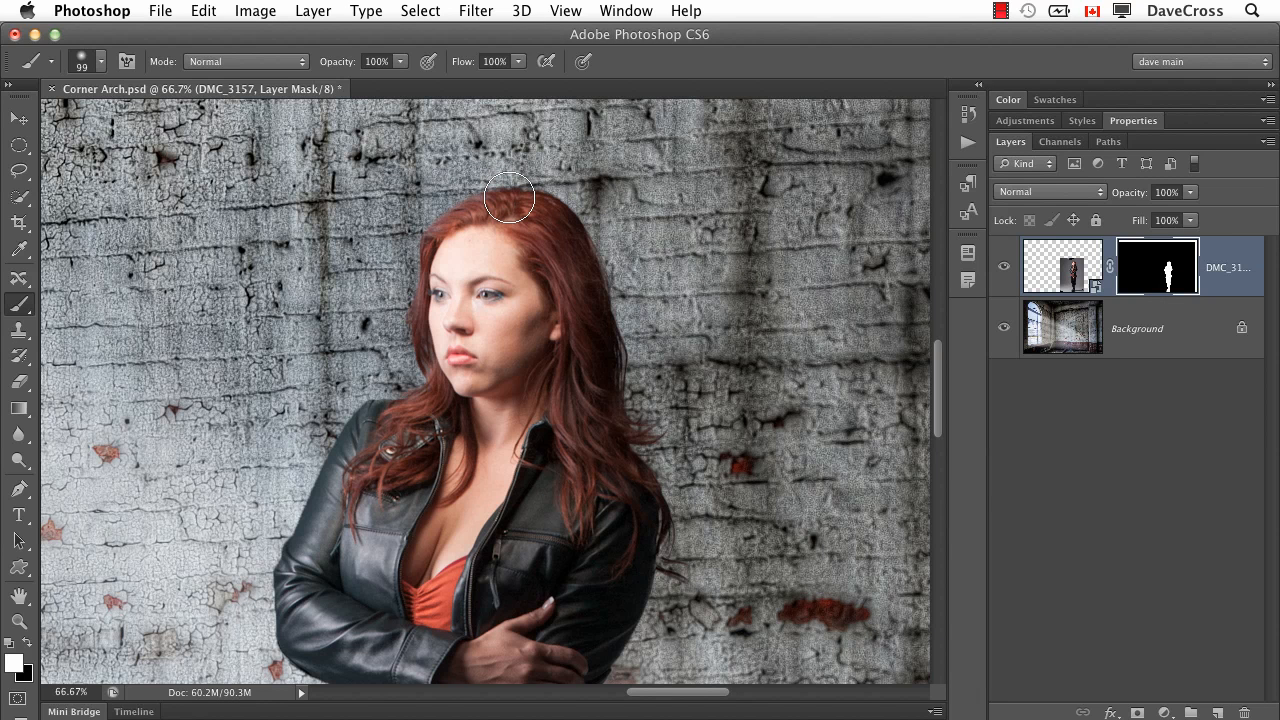